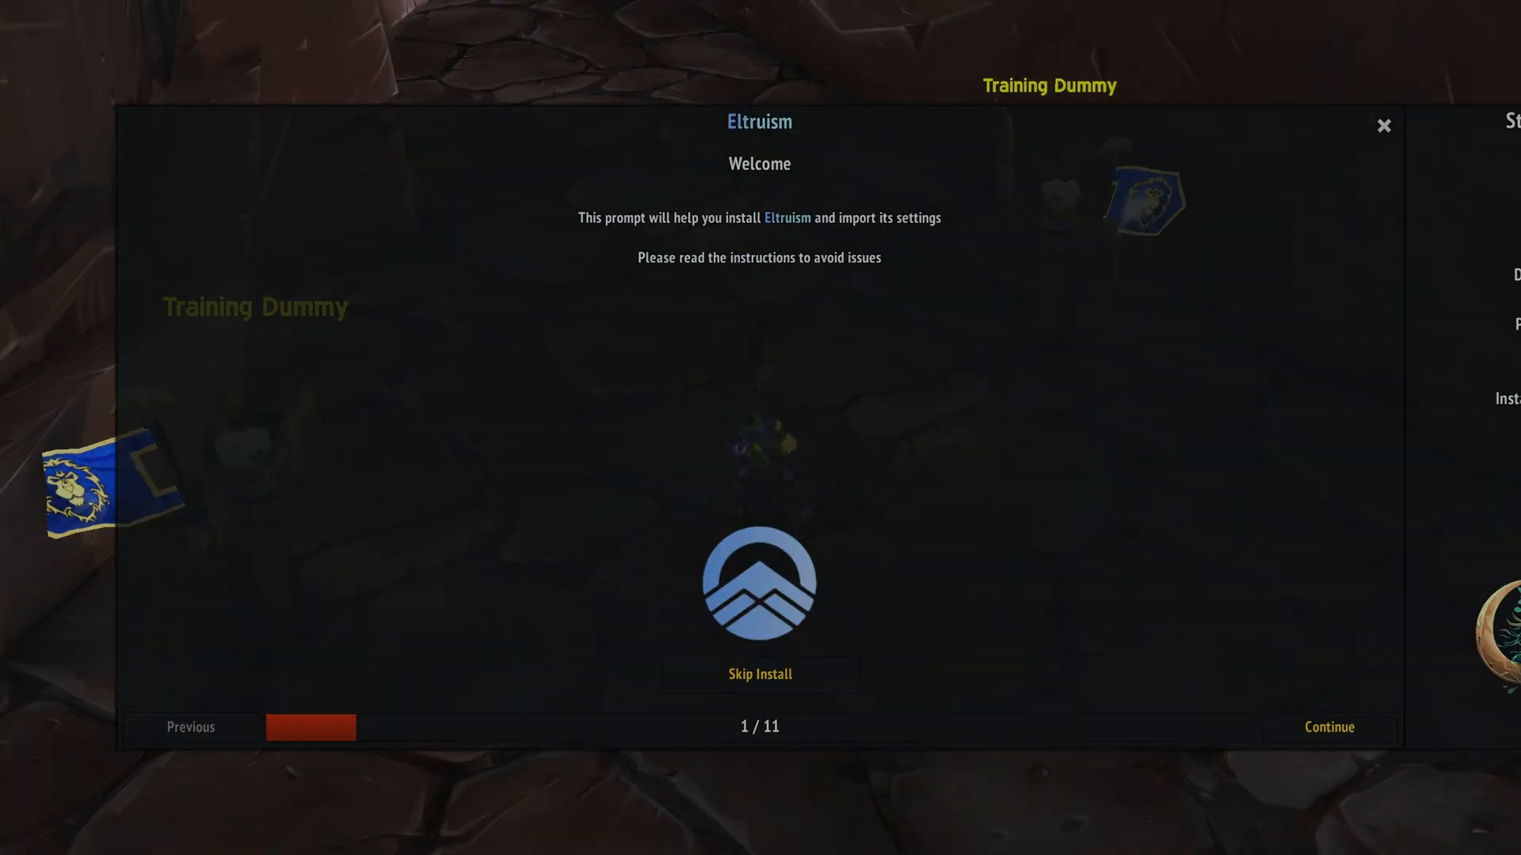
Advance the Eltruism installer through Welcome, default Fonts and Chat style
left_click(1328, 727)
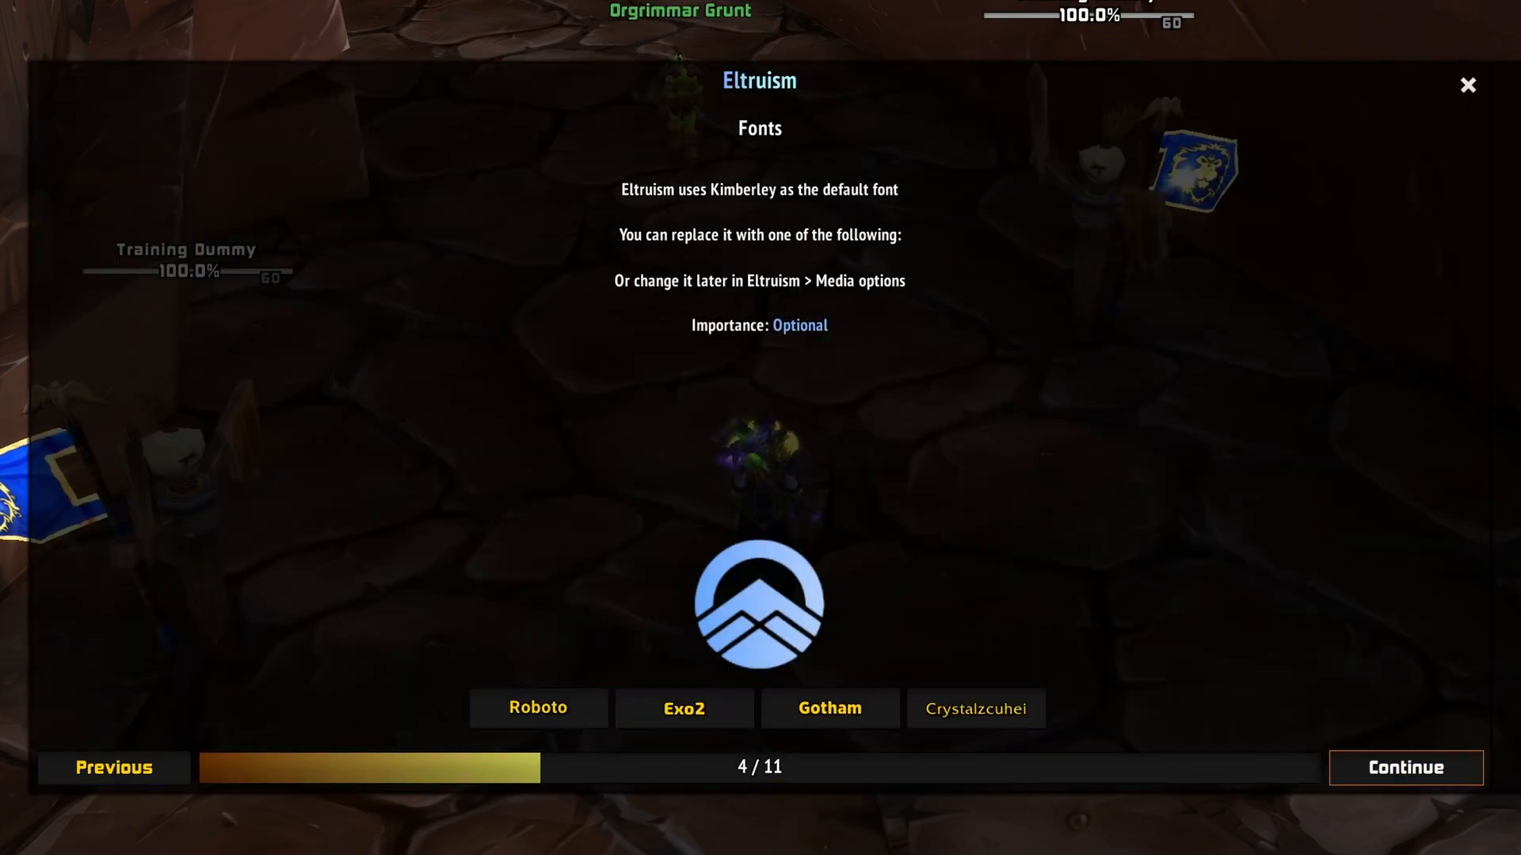
left_click(1404, 768)
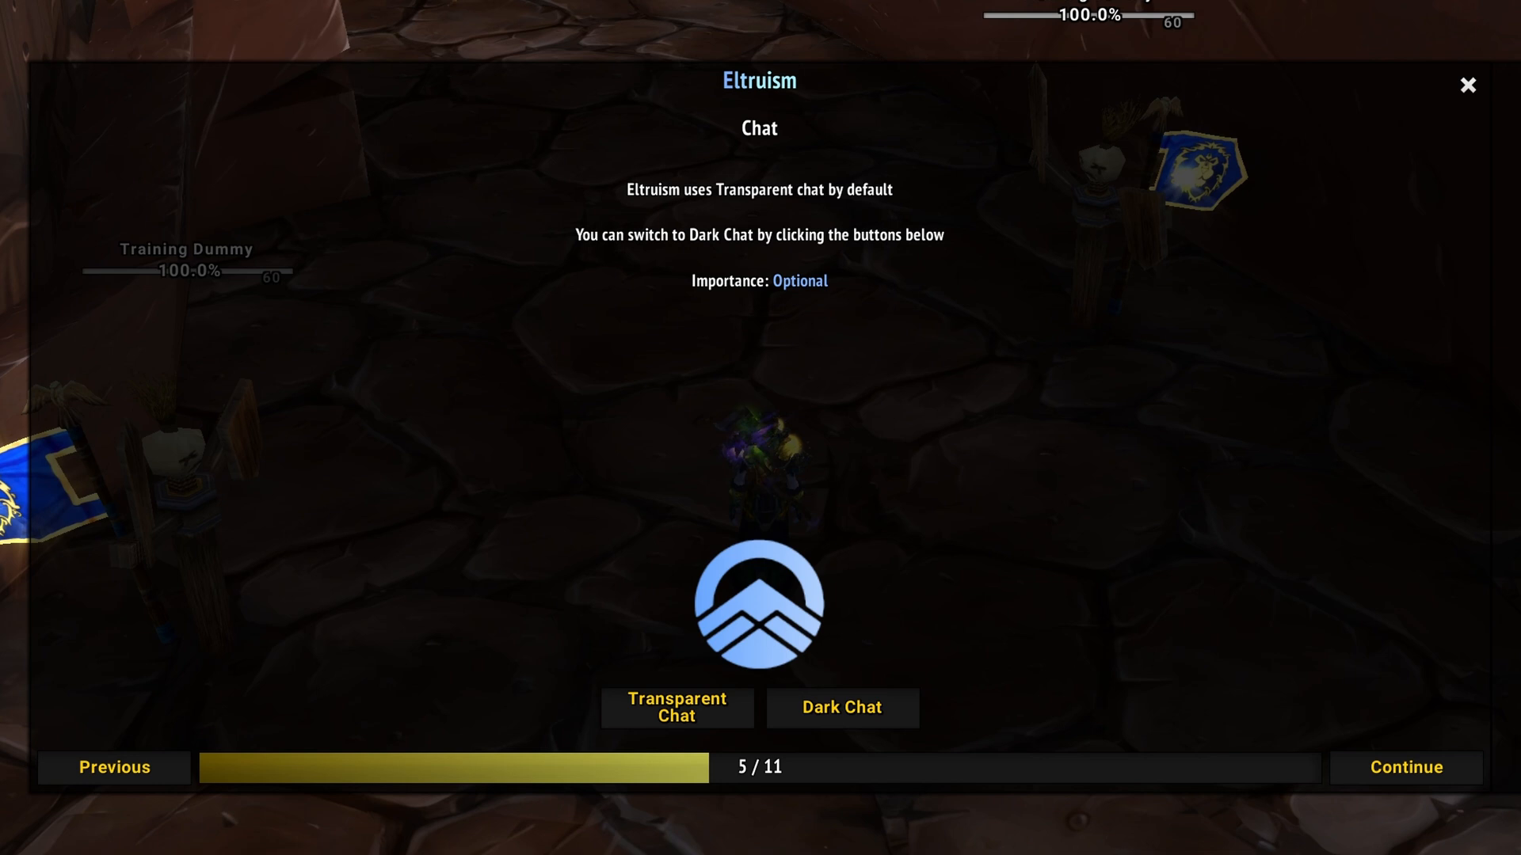
left_click(1405, 767)
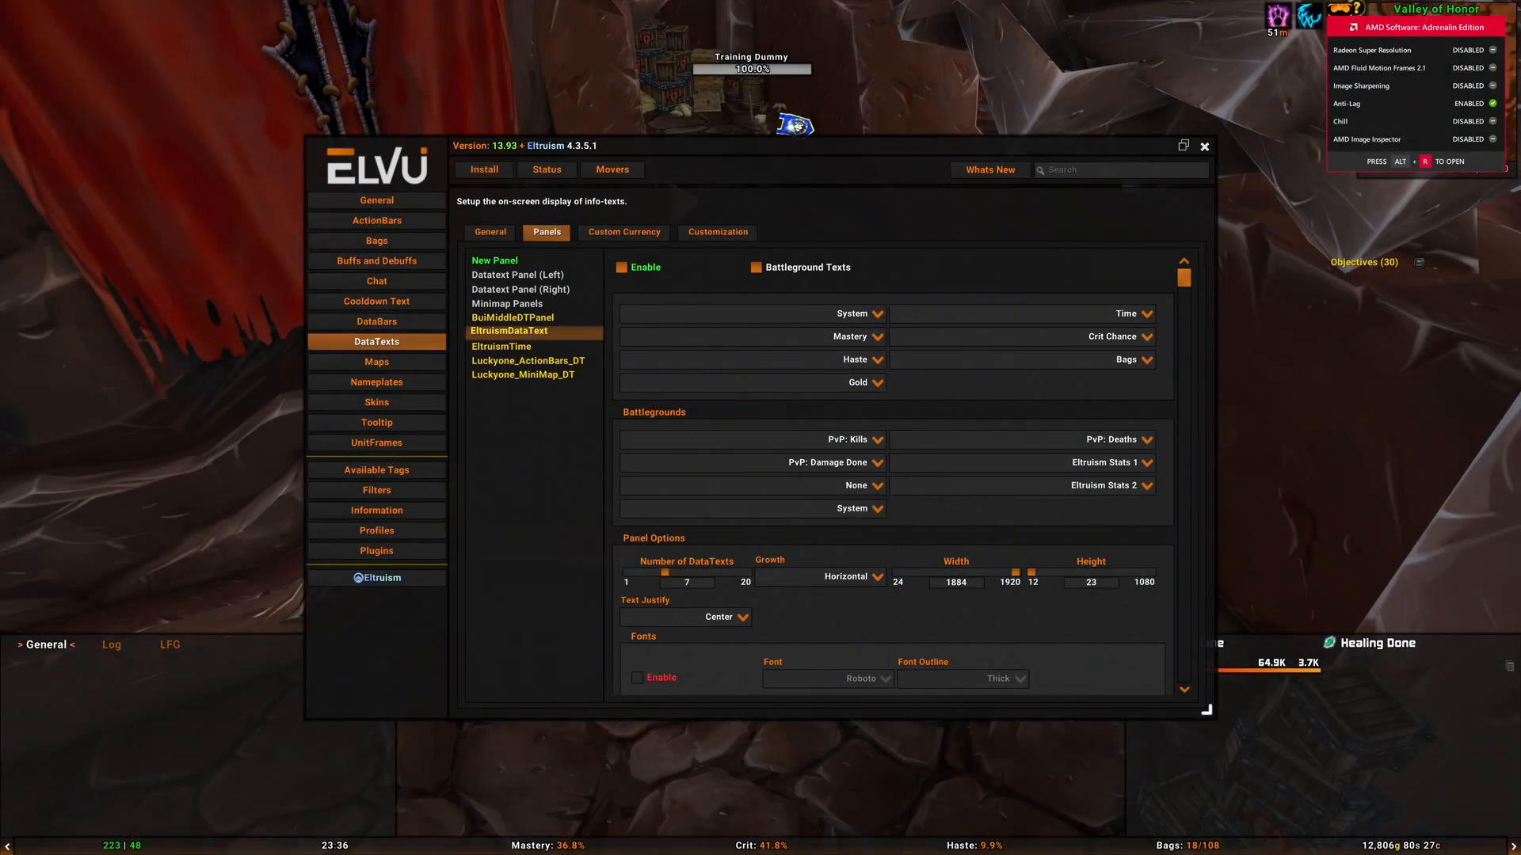
Enter 'soft target interact' in the ElvUI options search box
type("soft target interact")
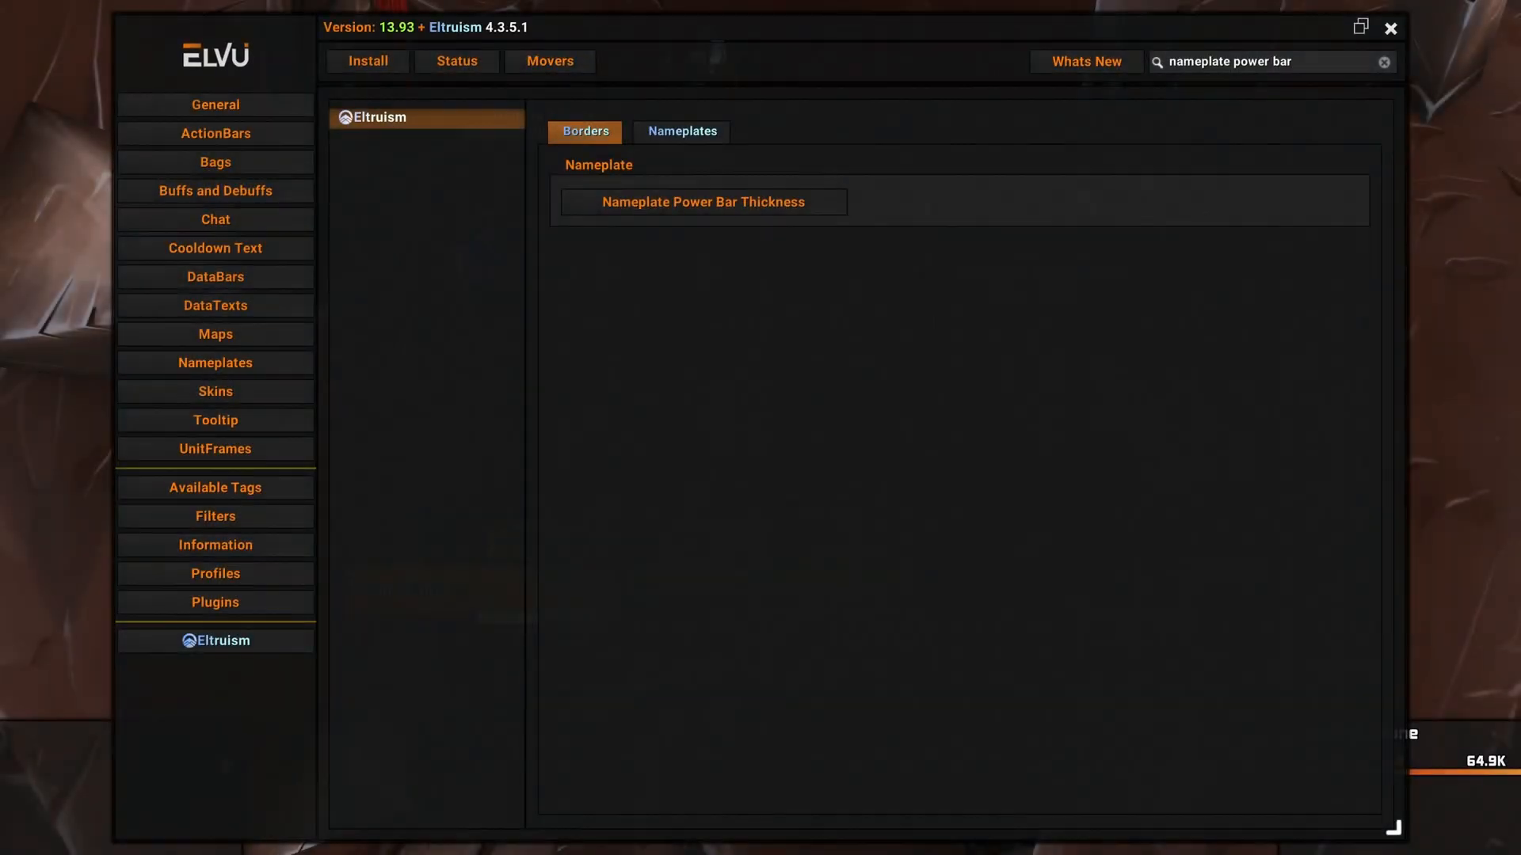
Open Eltruism's Nameplate Power Bar Thickness result from the search
left_click(701, 202)
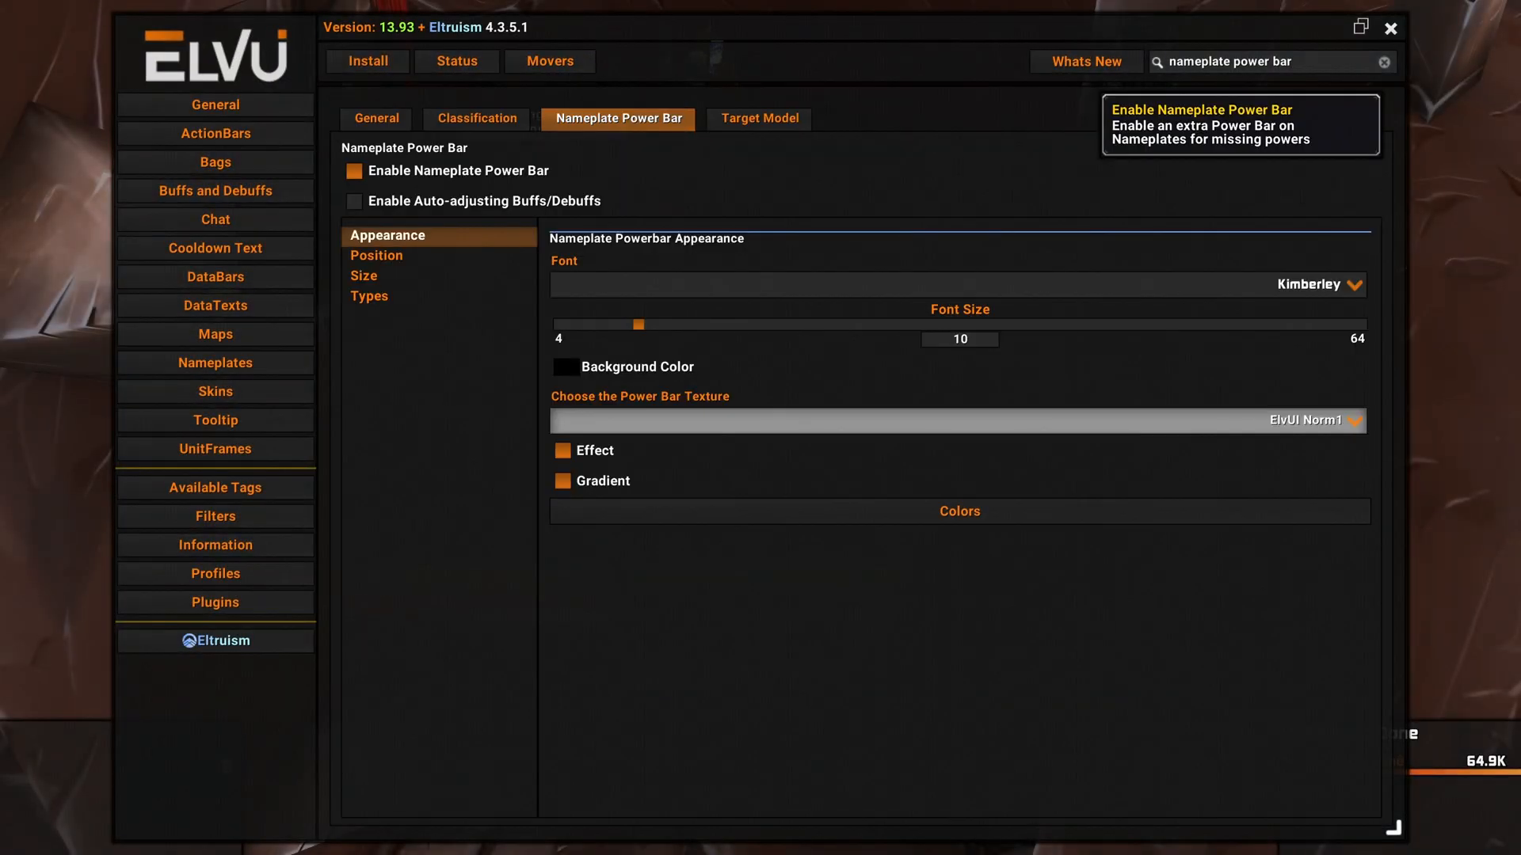